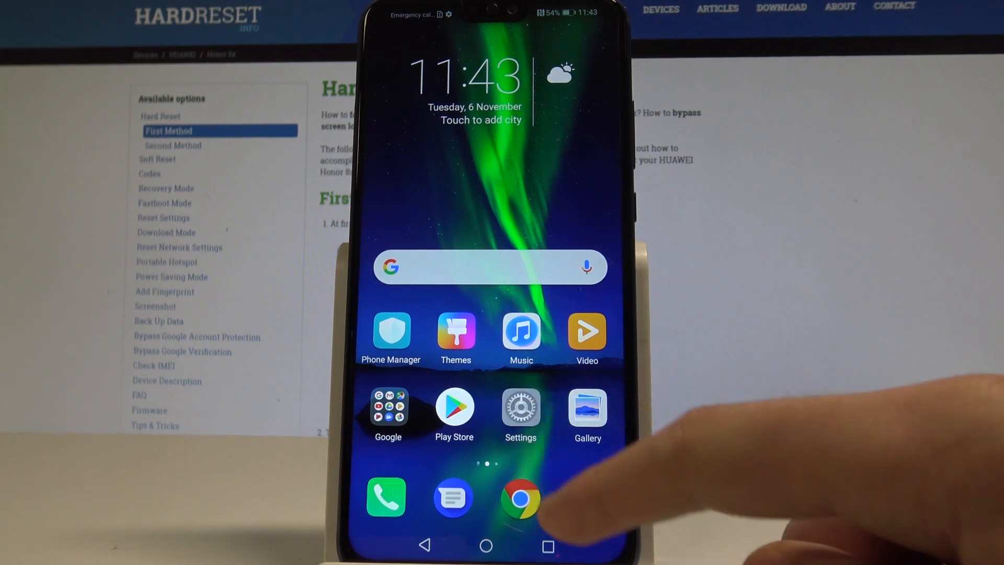
Launch the Settings app from the Android home screen.
click(521, 407)
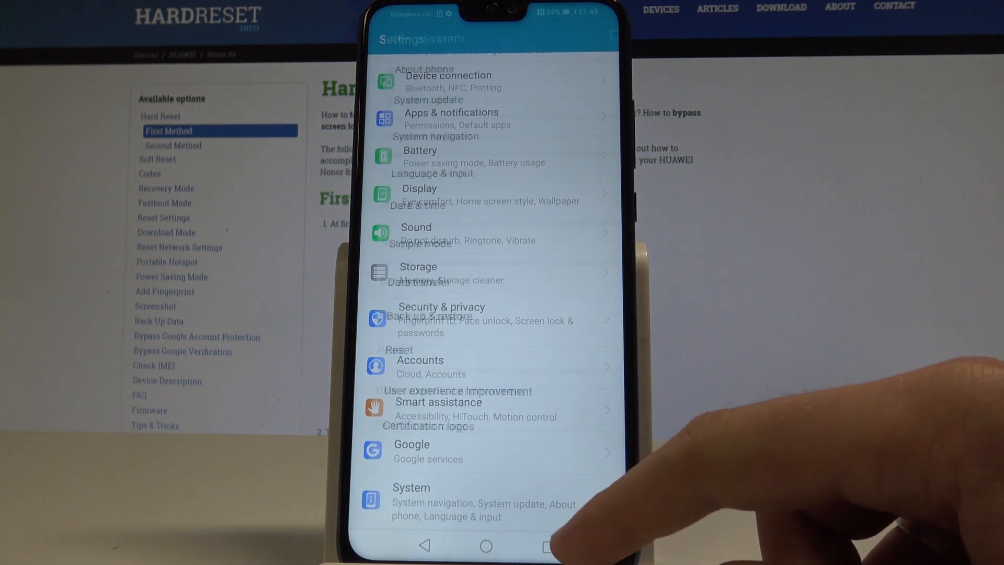
Run System > Reset > Factory data reset, confirming RESET PHONE twice to erase and restart.
click(411, 501)
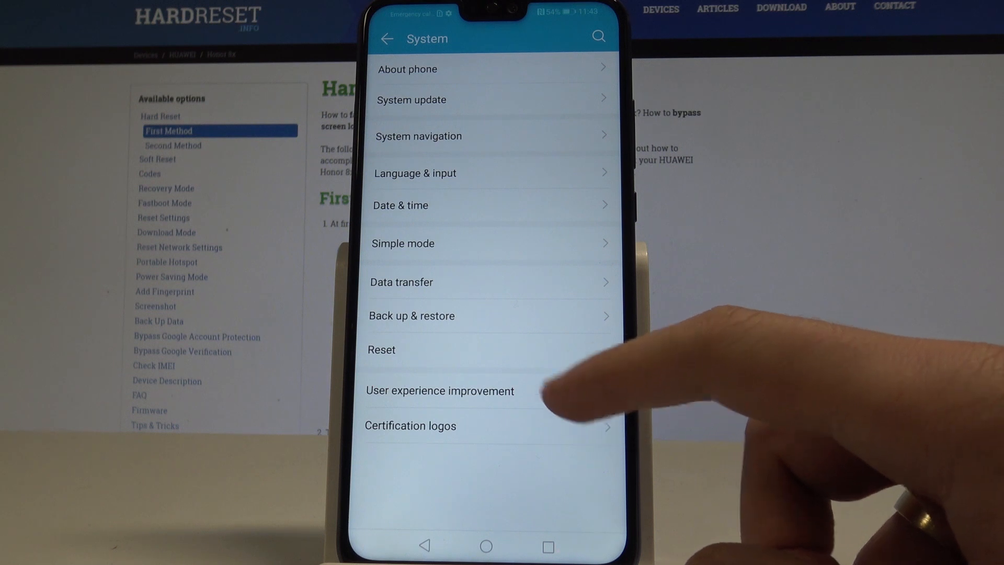
click(381, 350)
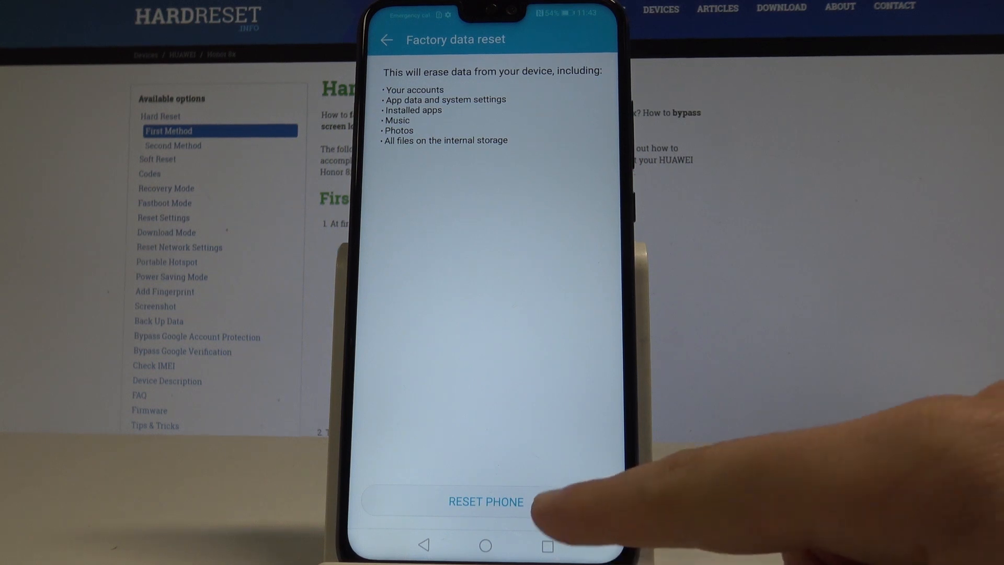
click(485, 502)
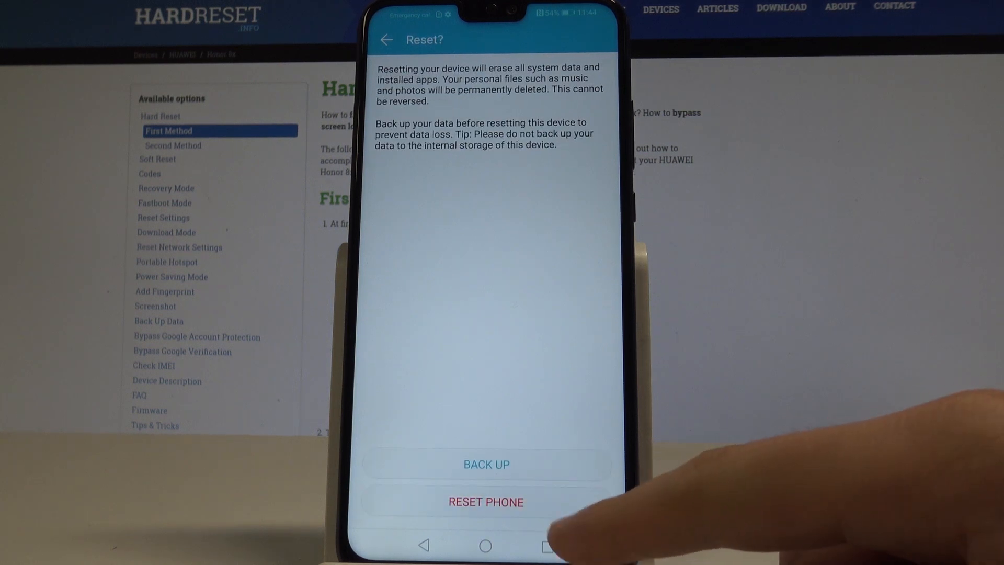
click(486, 502)
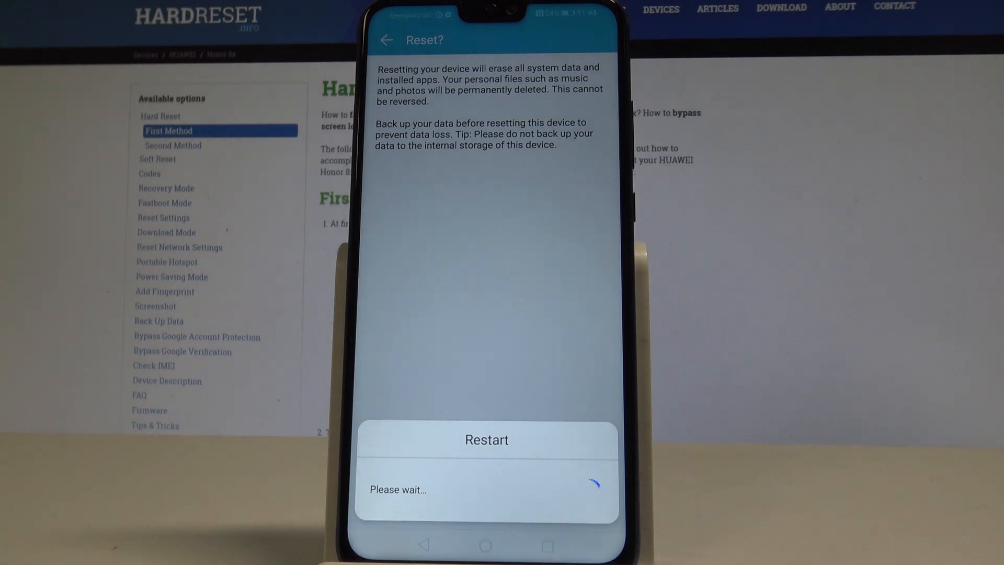
click(486, 439)
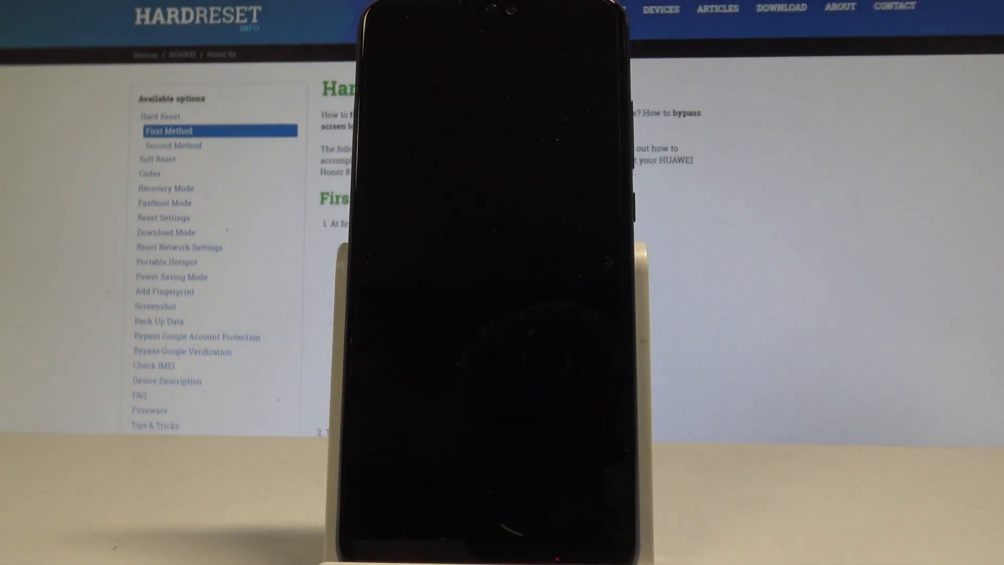